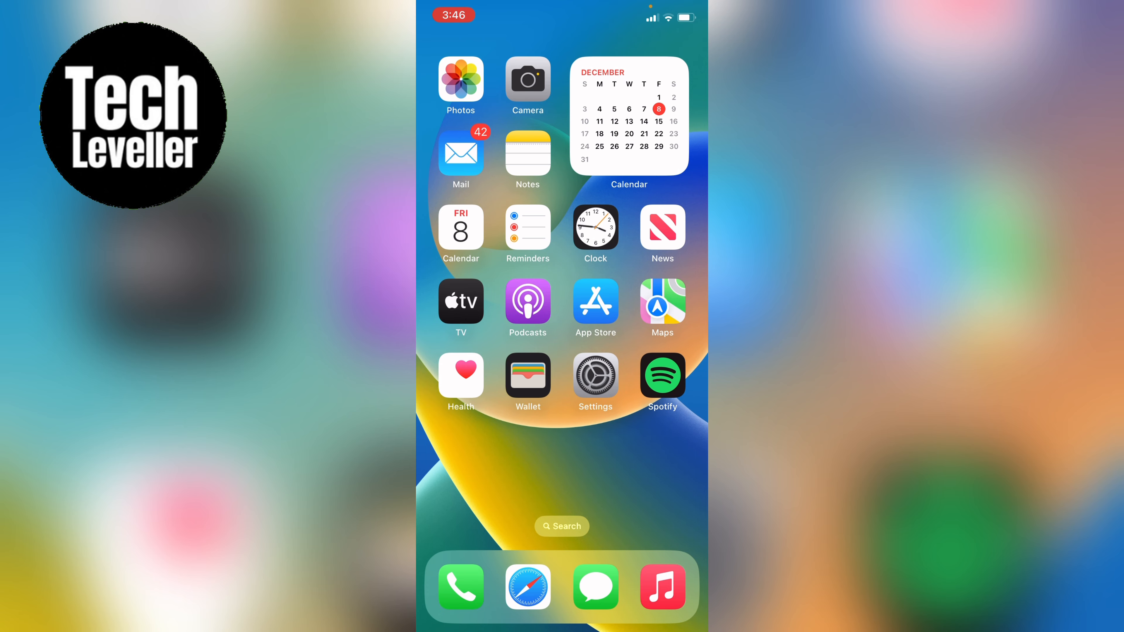
Go from the home screen into Settings and reach the Siri & Search page
left_click(594, 377)
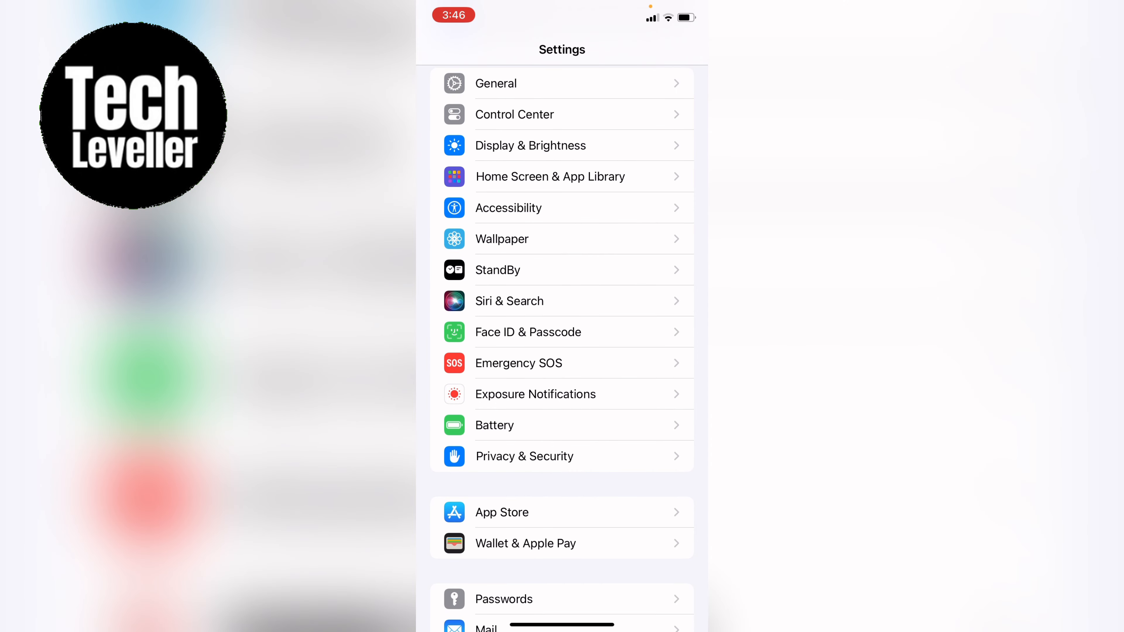
left_click(509, 300)
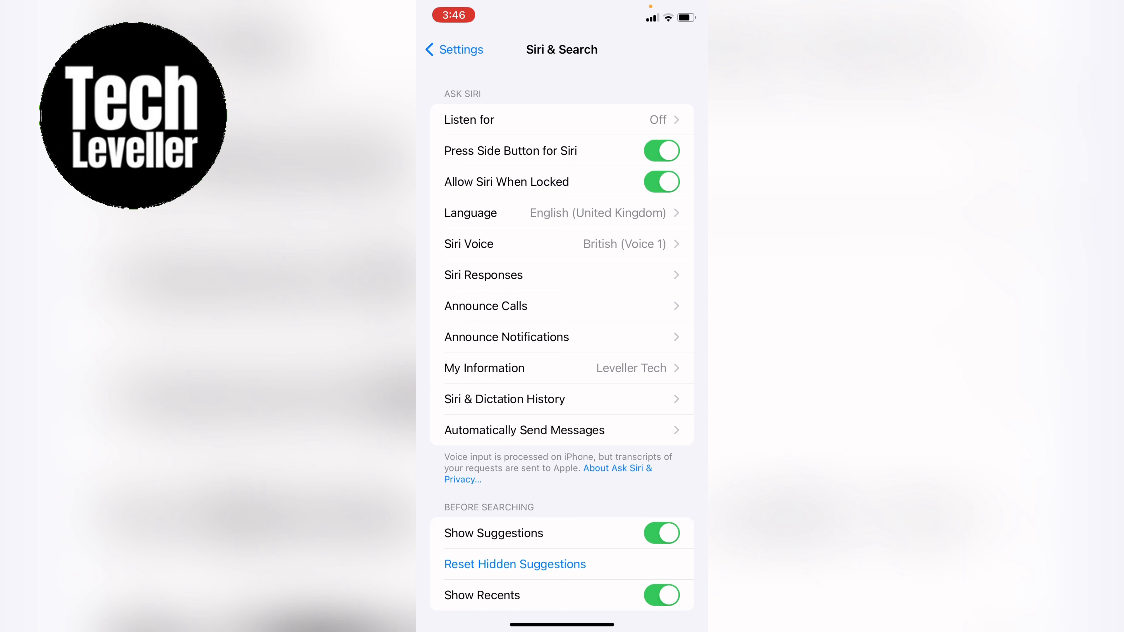
Enter Announce Notifications and switch the main Announce Notifications toggle on
left_click(506, 337)
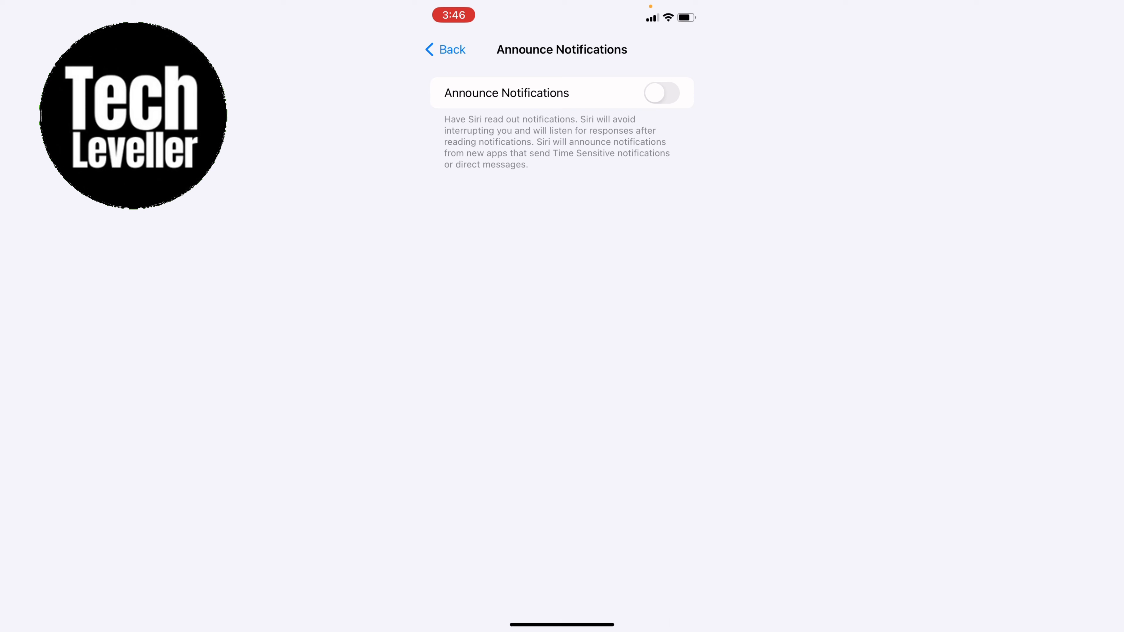
left_click(661, 92)
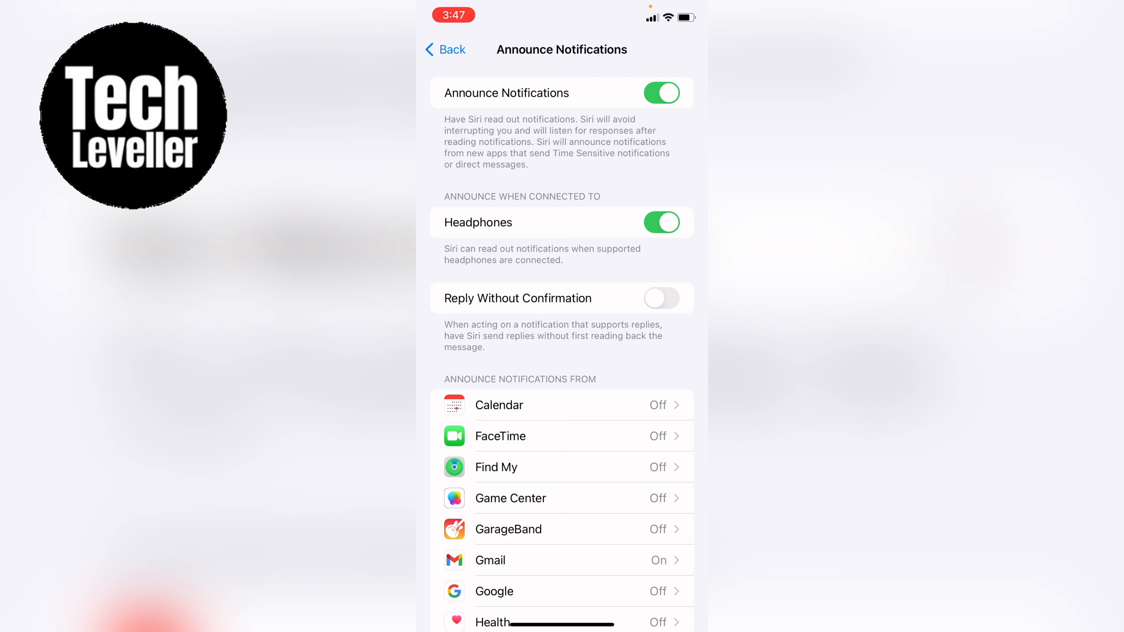
Keep the Headphones toggle on under Announce When Connected To
left_click(661, 223)
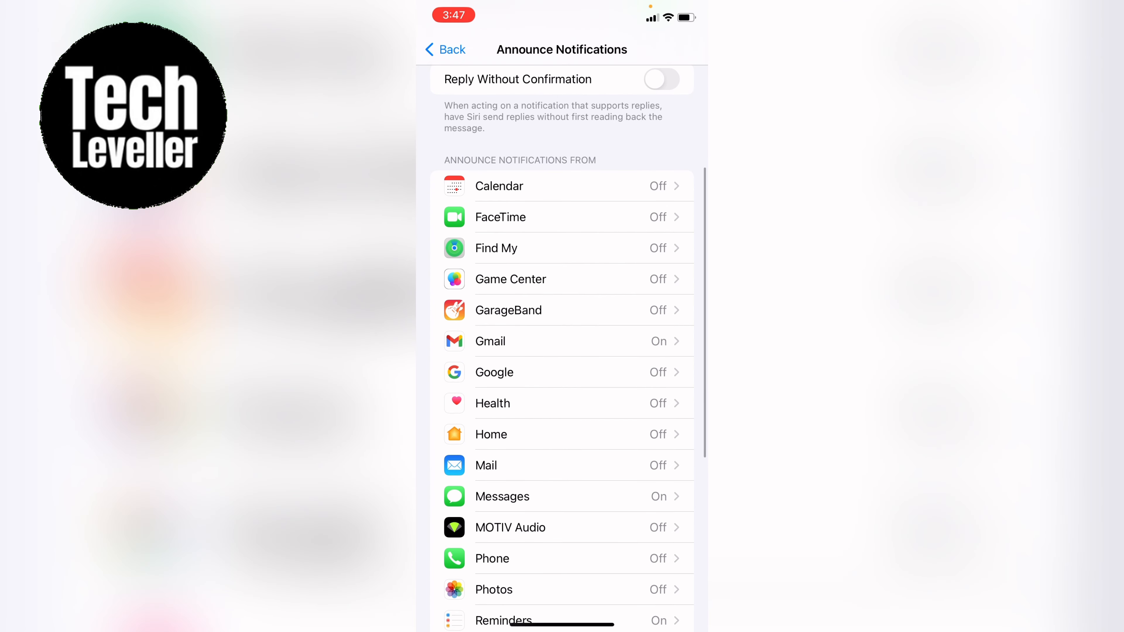
Check Messages shows announcing on, then return to the per-app list for TikTok
scroll("up", 3)
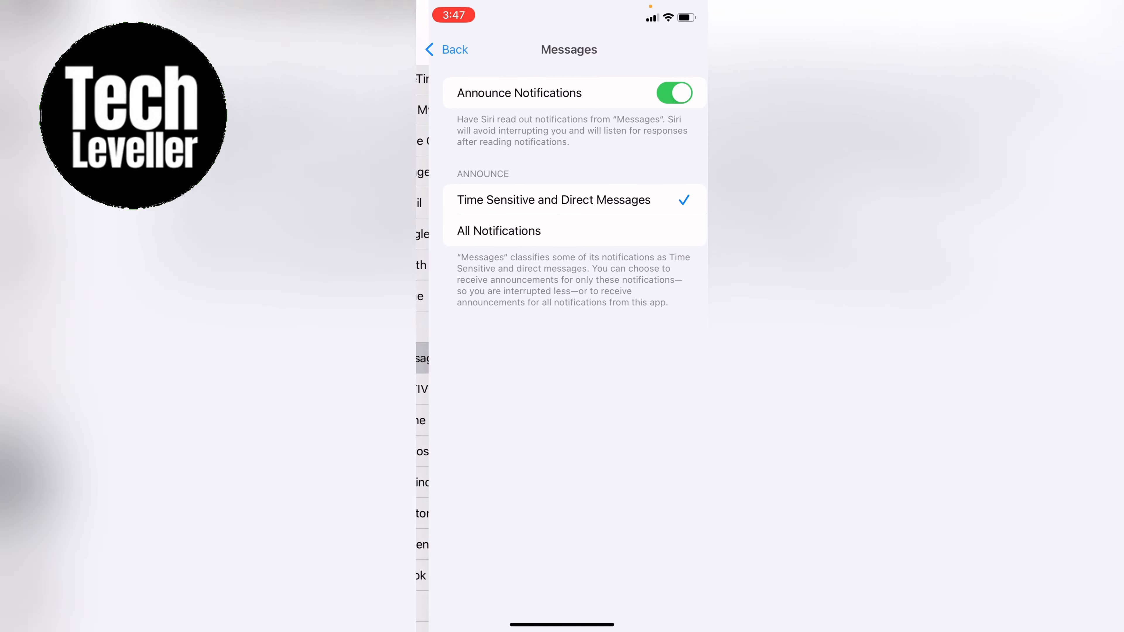
left_click(445, 49)
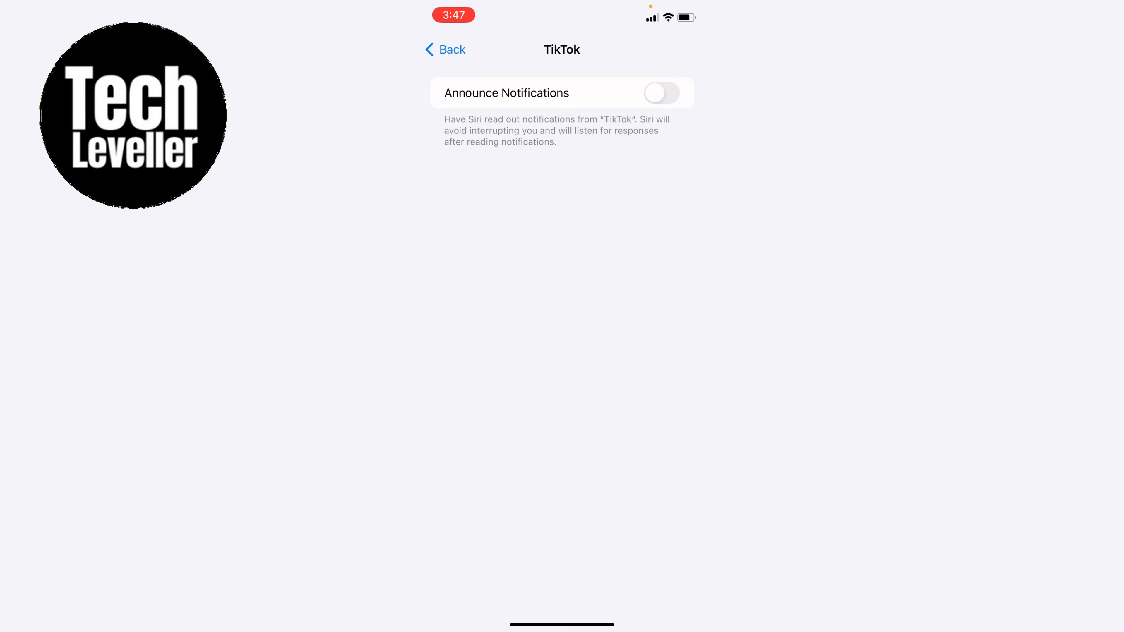
Return to the app list and go into Mail's announcement setting to switch it on
left_click(444, 49)
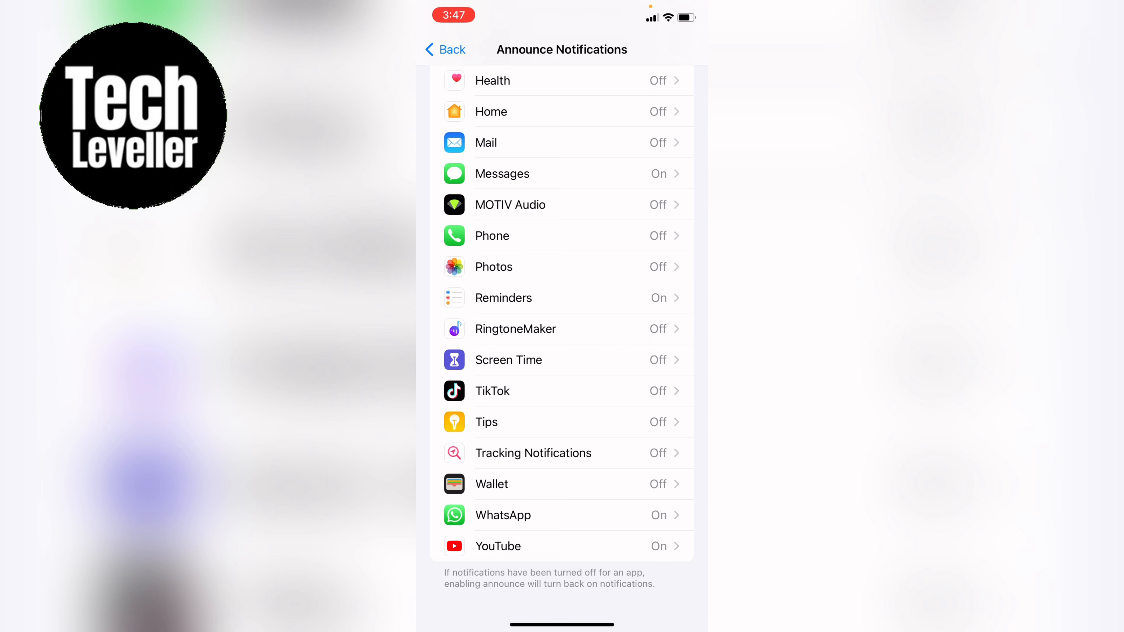
left_click(502, 142)
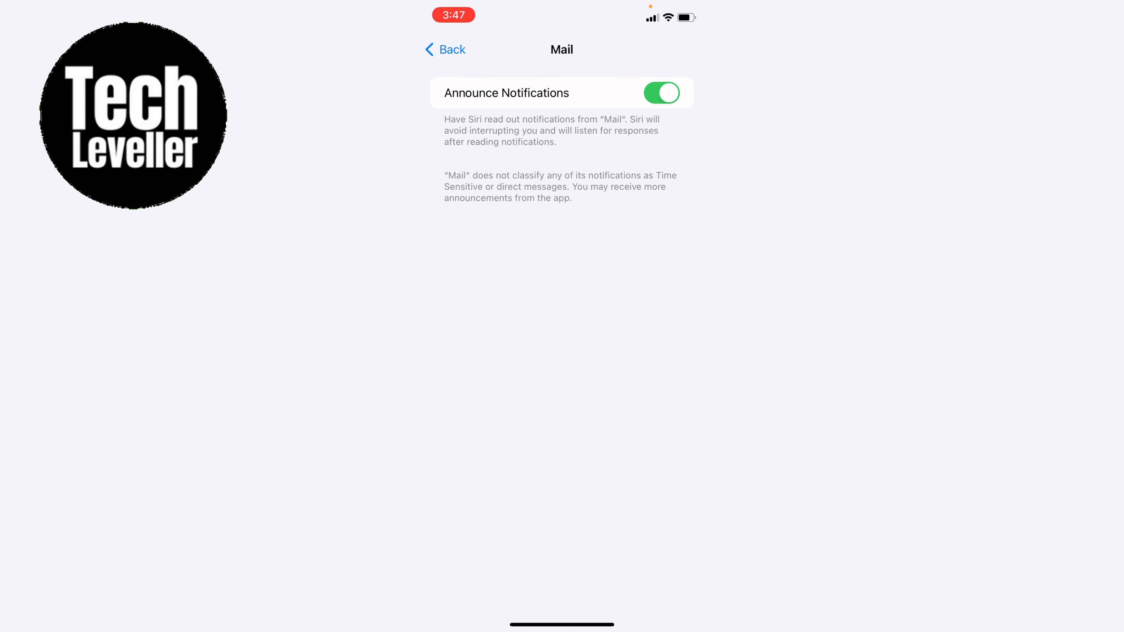